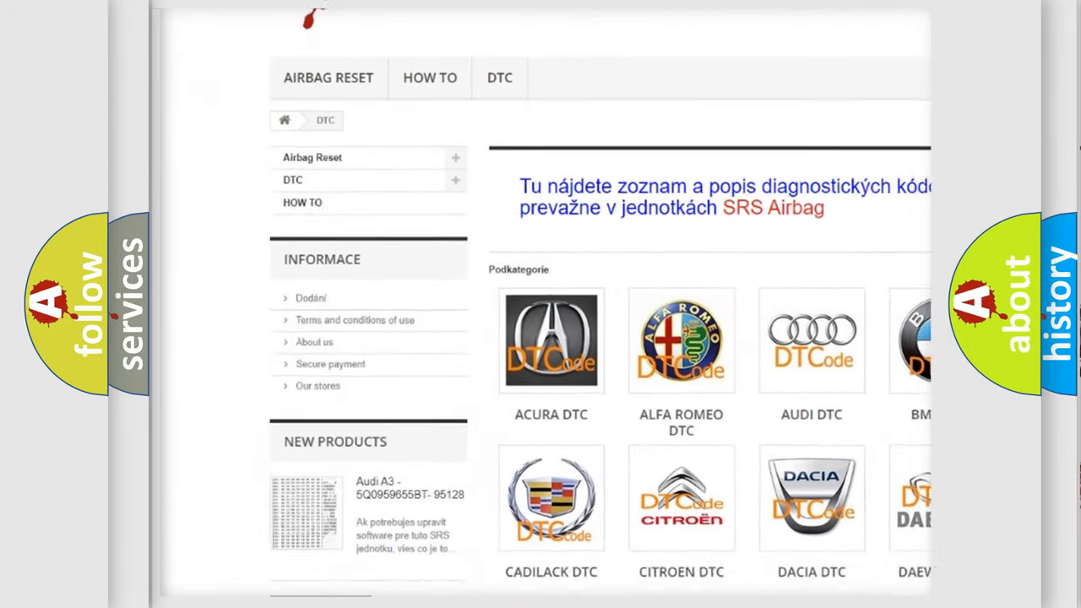
{"action": "scroll", "scroll_direction": "down", "scroll_amount": 3}
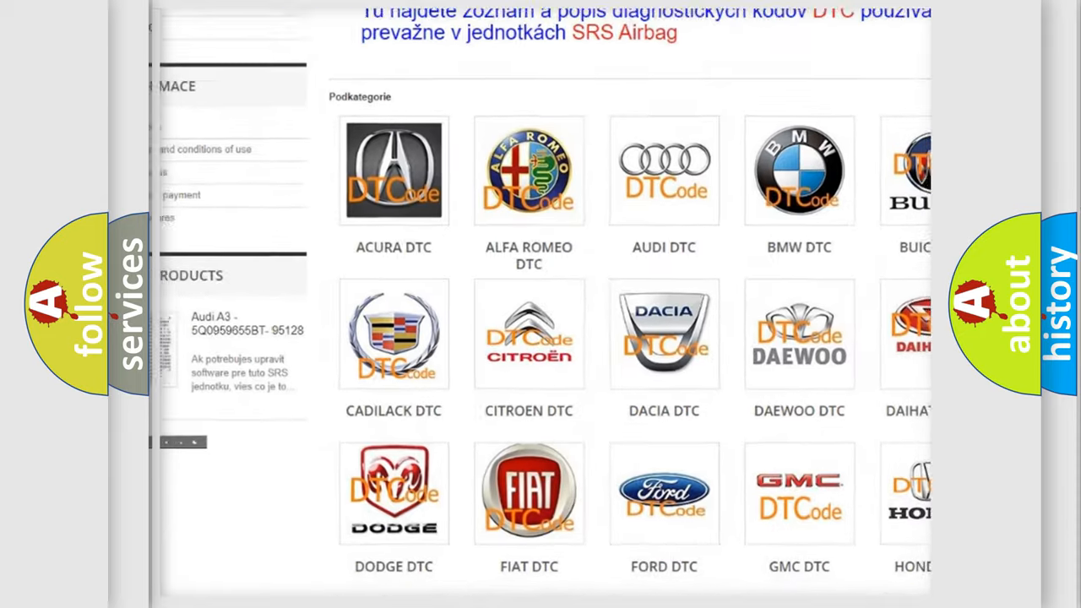
{"action": "scroll", "scroll_direction": "down", "scroll_amount": 3}
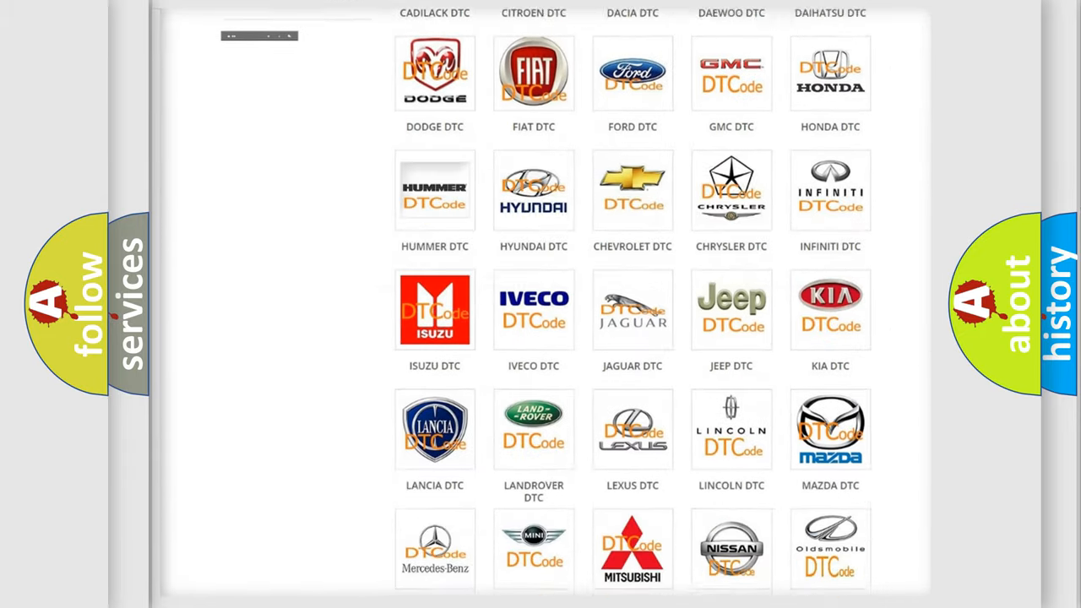
{"action": "scroll", "scroll_direction": "down", "scroll_amount": 3}
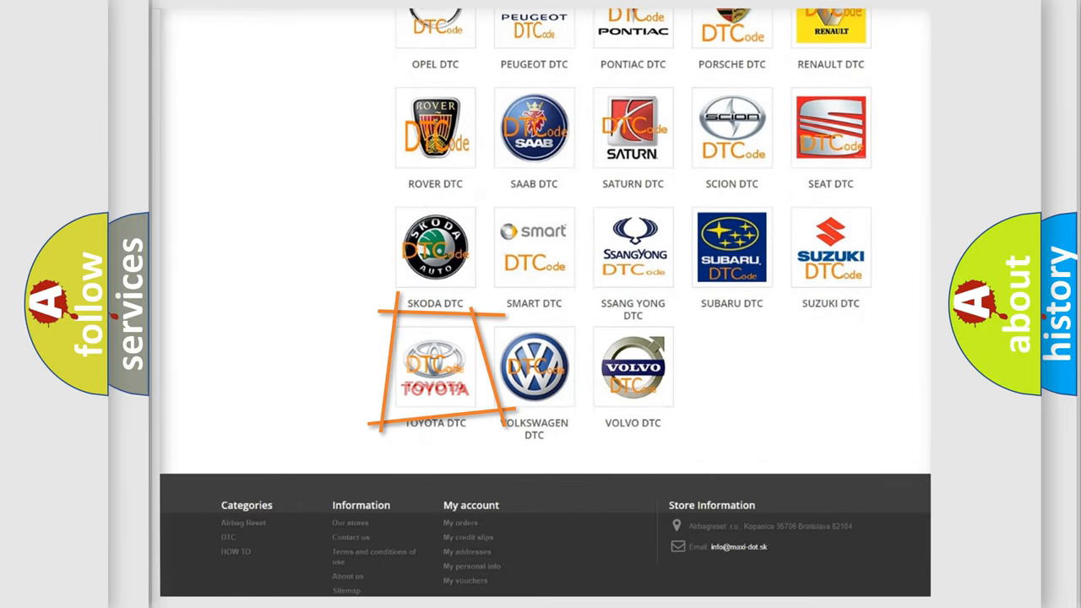
{"action": "mouse_move", "coordinate": [435, 366]}
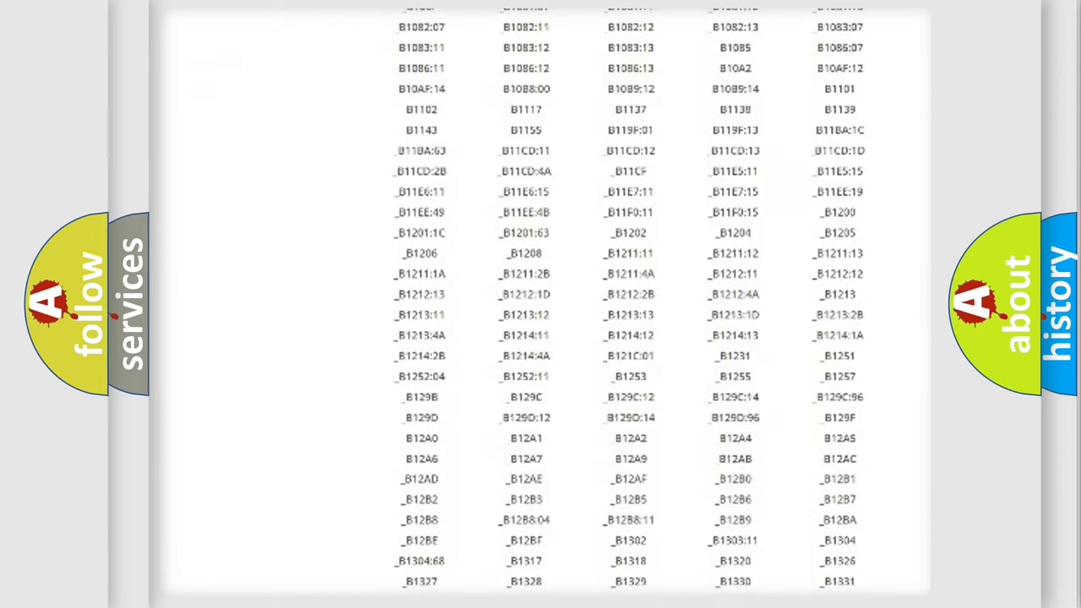
{"action": "scroll", "scroll_direction": "down", "scroll_amount": 3}
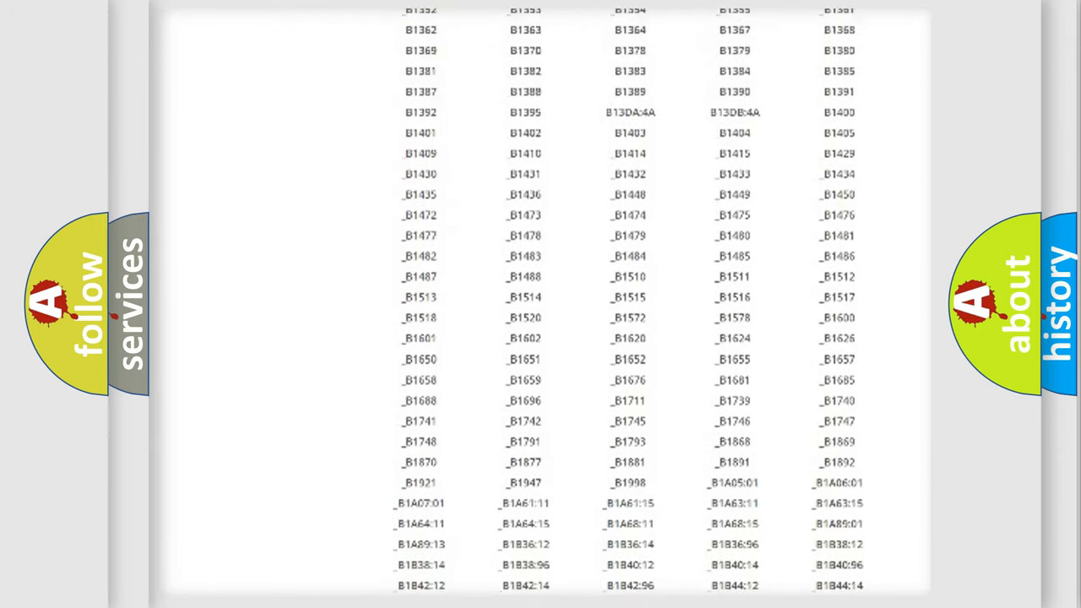
{"action": "scroll", "scroll_direction": "up", "scroll_amount": 3}
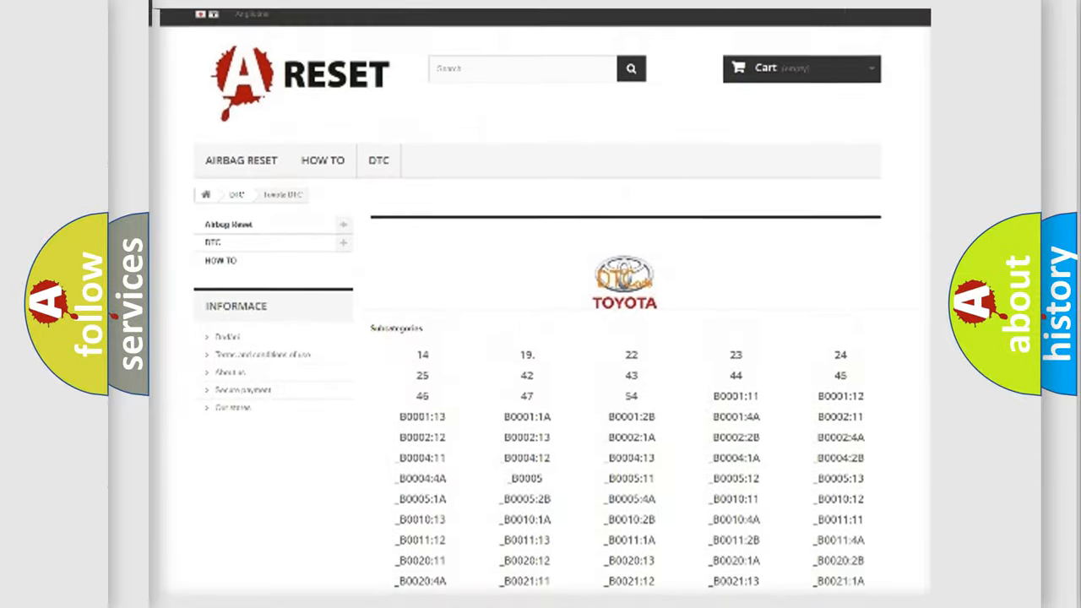